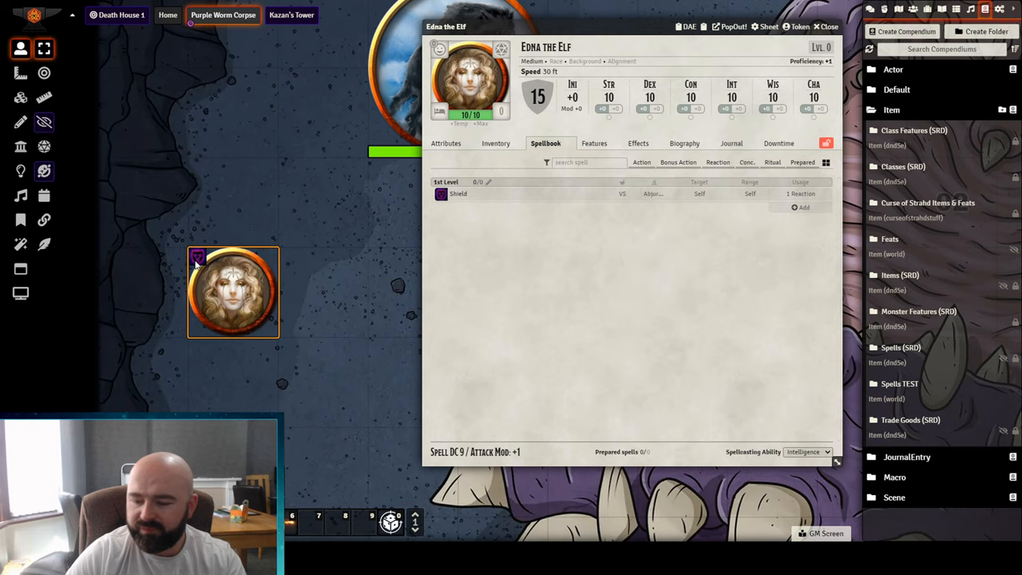
mouse_move(353, 262)
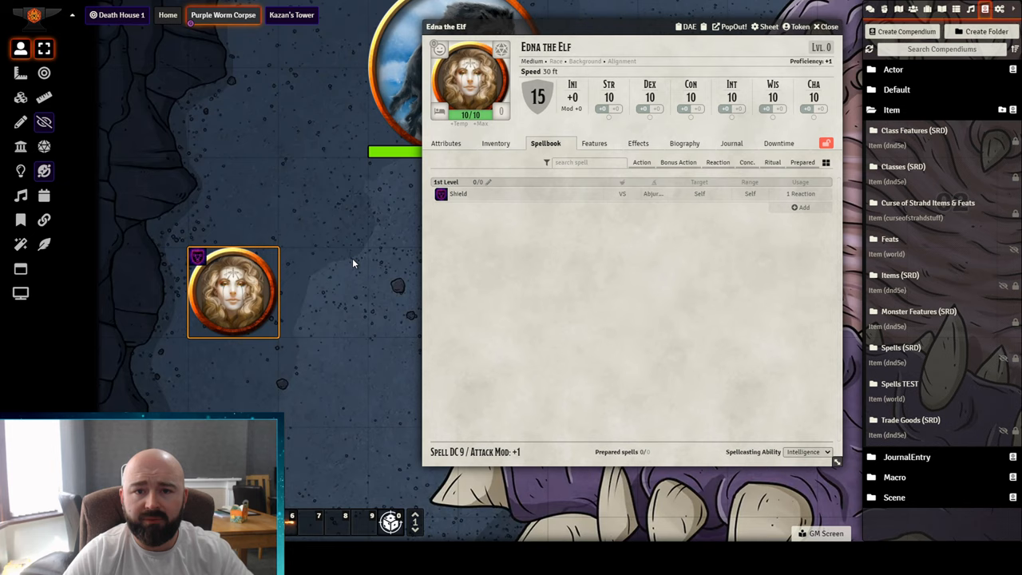
Bring up the Spells (SRD) compendium to add Eldritch Blast to Edna the Elf's spellbook
click(827, 28)
text(eld)
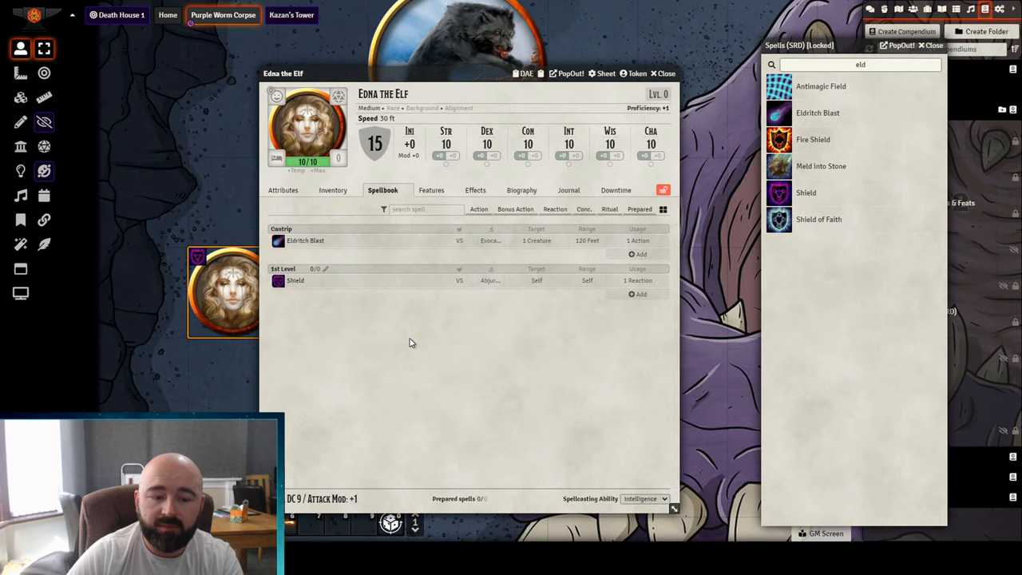
Search the compendium for 'Fire b' and 'Ray of' to add Fire Bolt and Ray of Frost
text(Fire b)
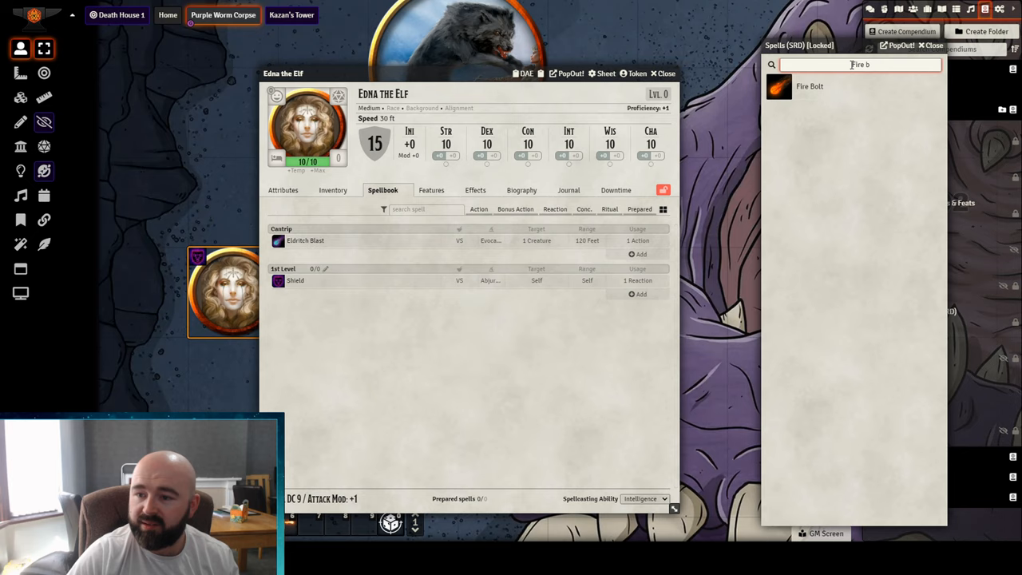
text(Ray of)
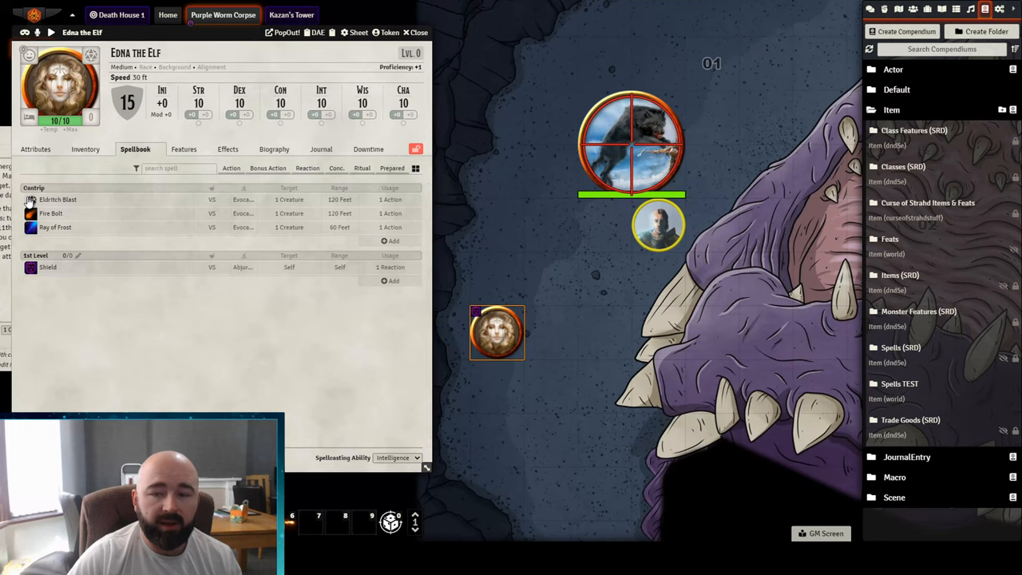
Cast Eldritch Blast at the Dire Wolf and roll its damage normally
click(878, 9)
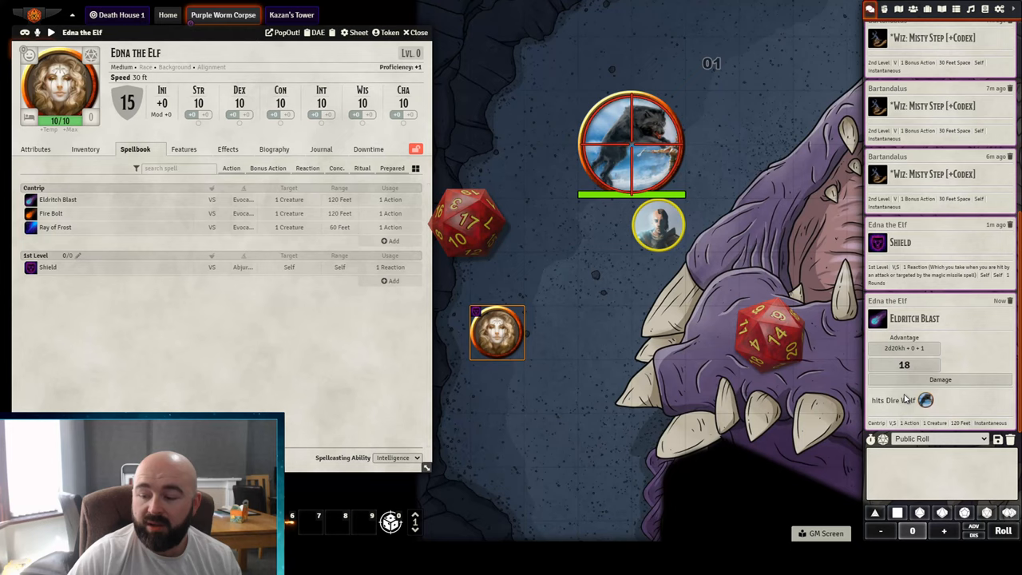
click(939, 380)
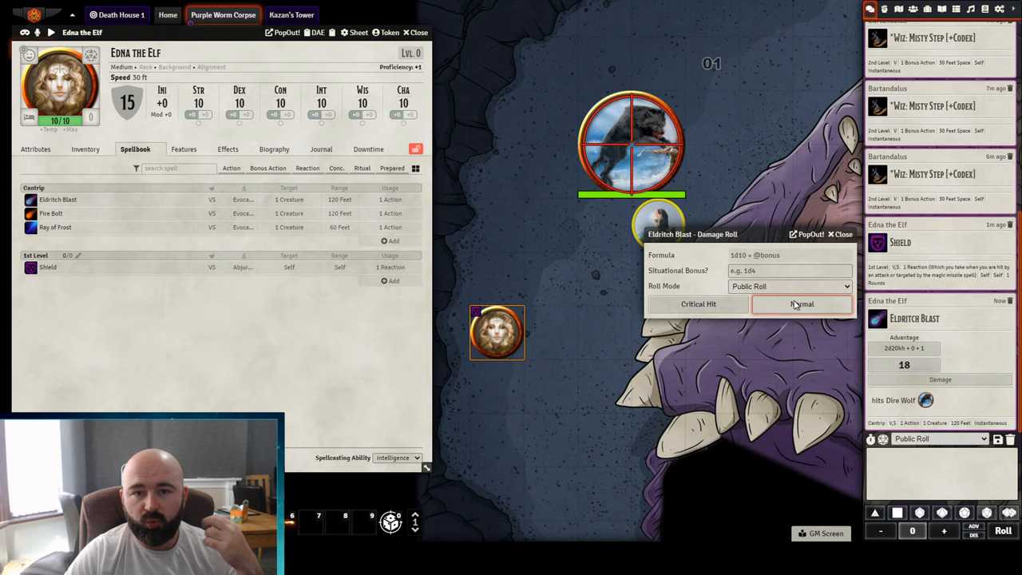
mouse_move(802, 306)
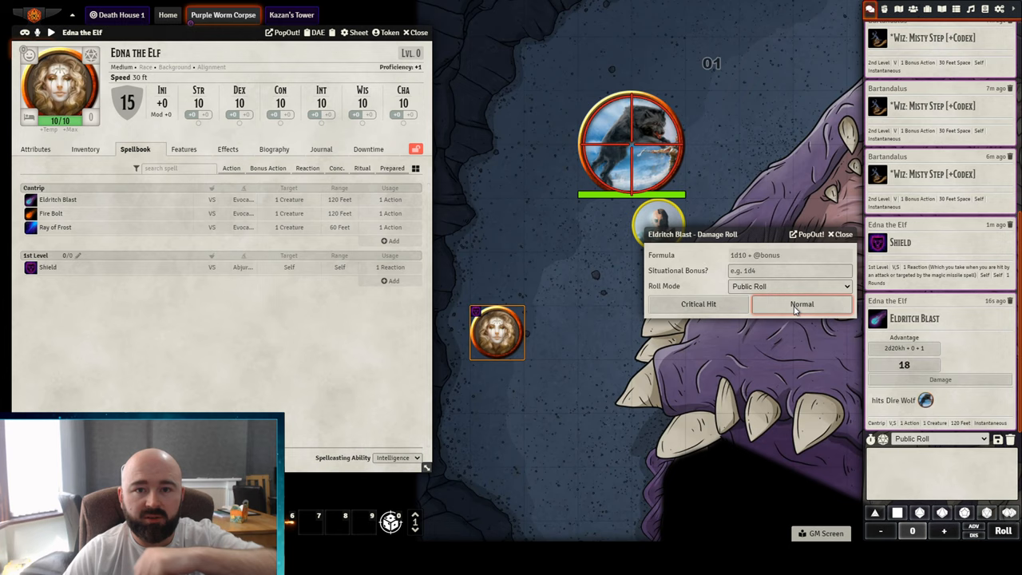
click(802, 304)
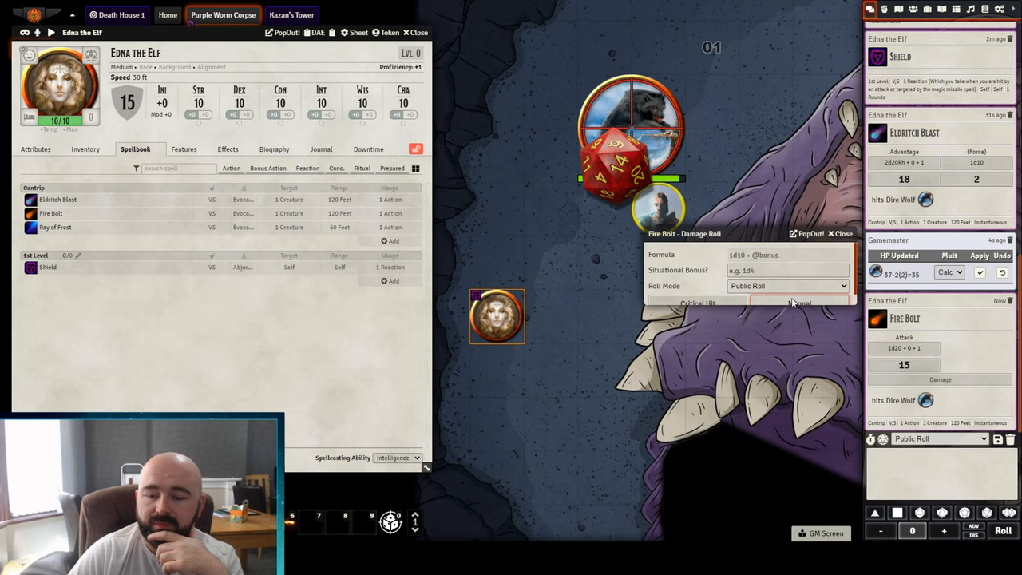
Roll Fire Bolt damage, attack with Ray of Frost at disadvantage, then cast Ray of Frost again
click(51, 227)
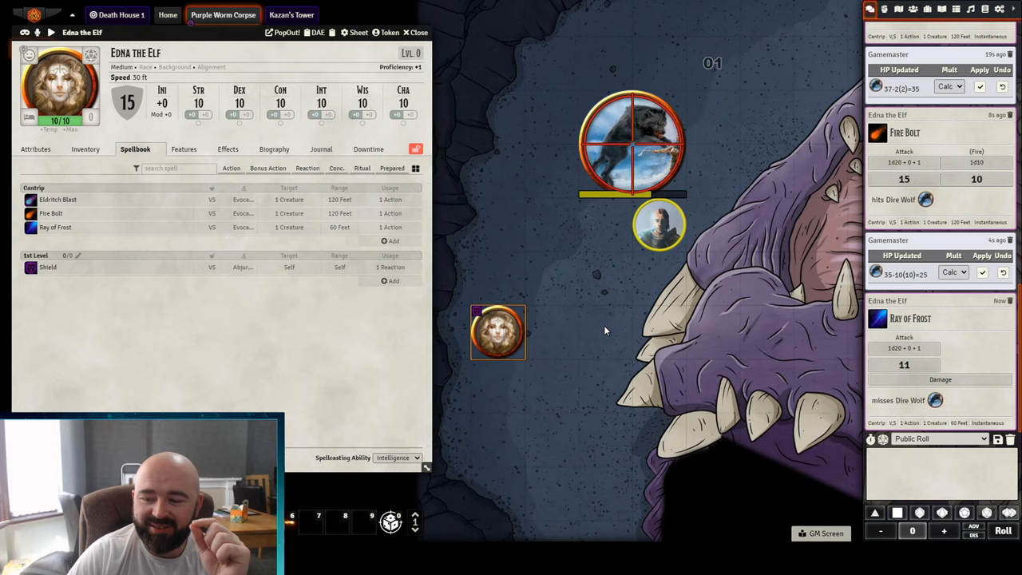
mouse_move(903, 400)
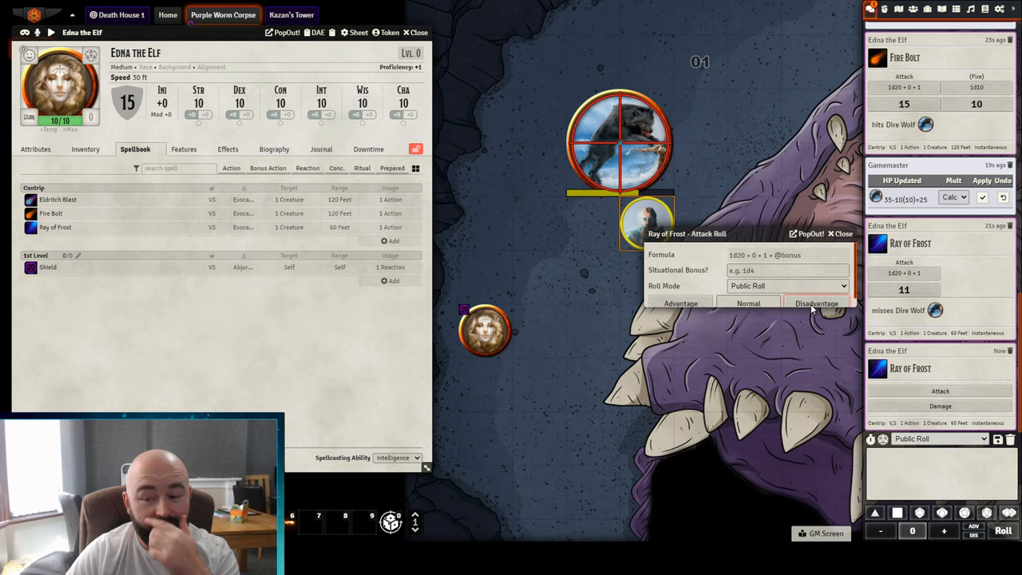
click(815, 302)
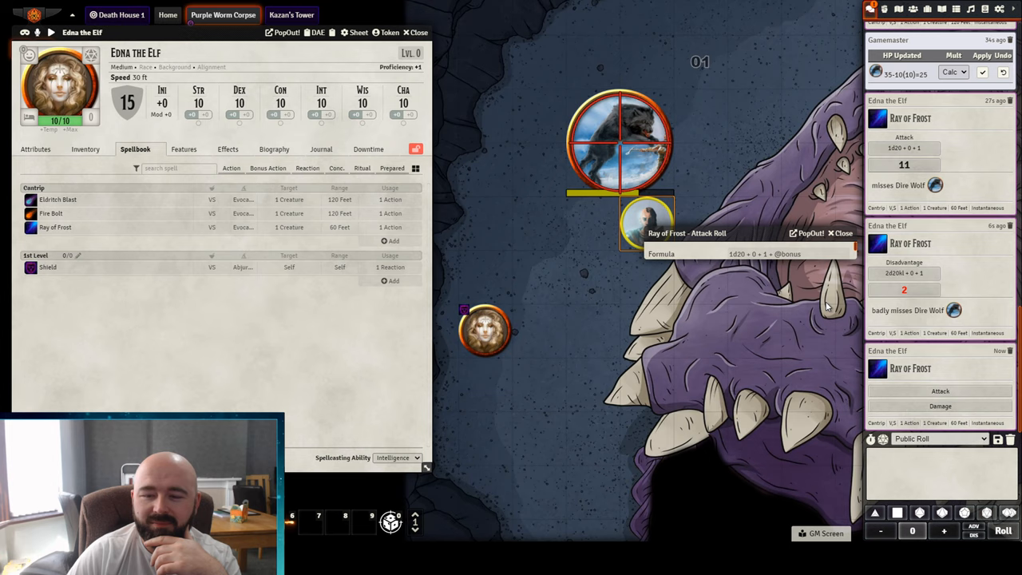
click(939, 389)
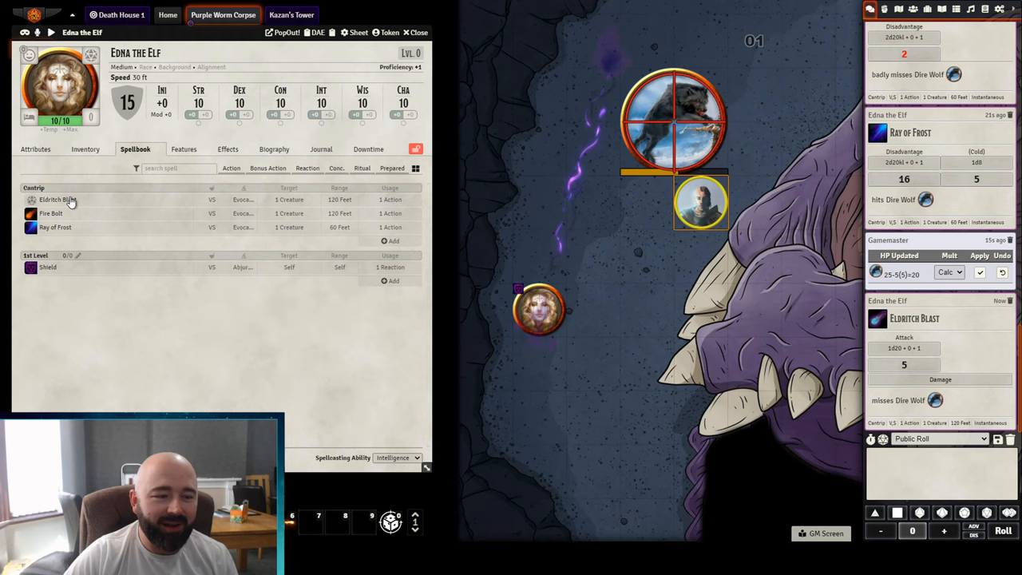
View Eldritch Blast's A-A animation settings and briefly check the installed modules list
click(58, 198)
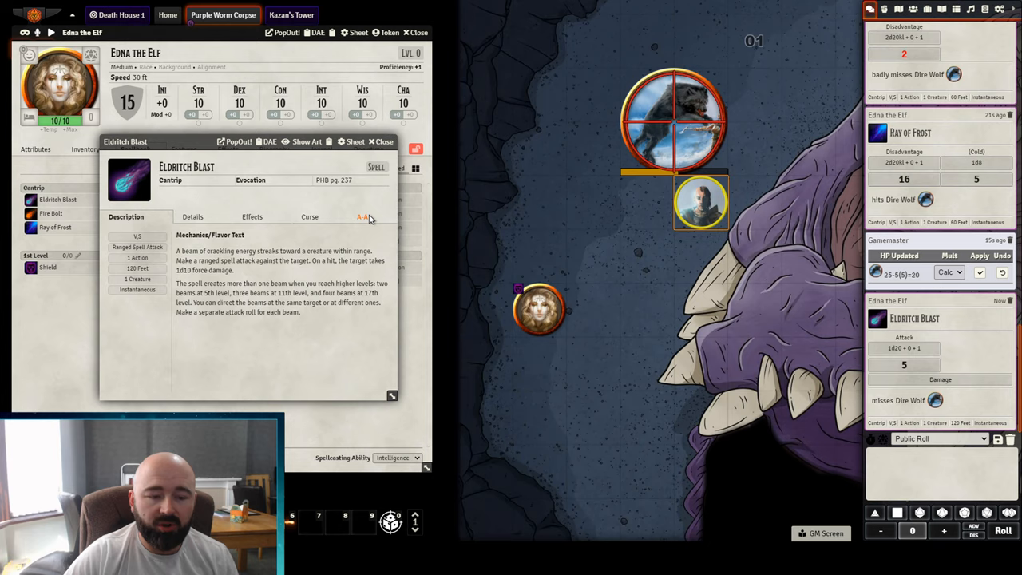
click(361, 217)
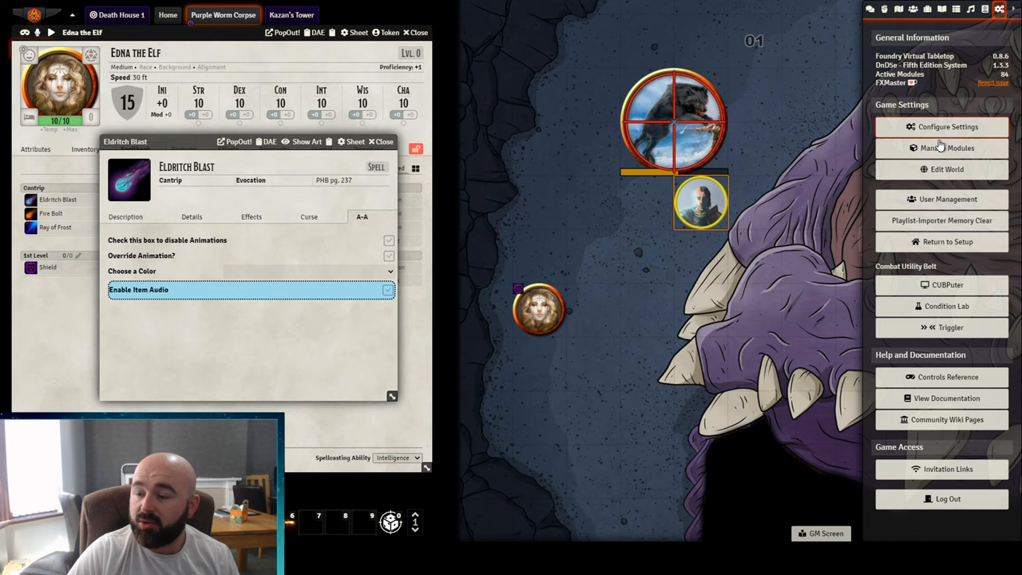
click(943, 147)
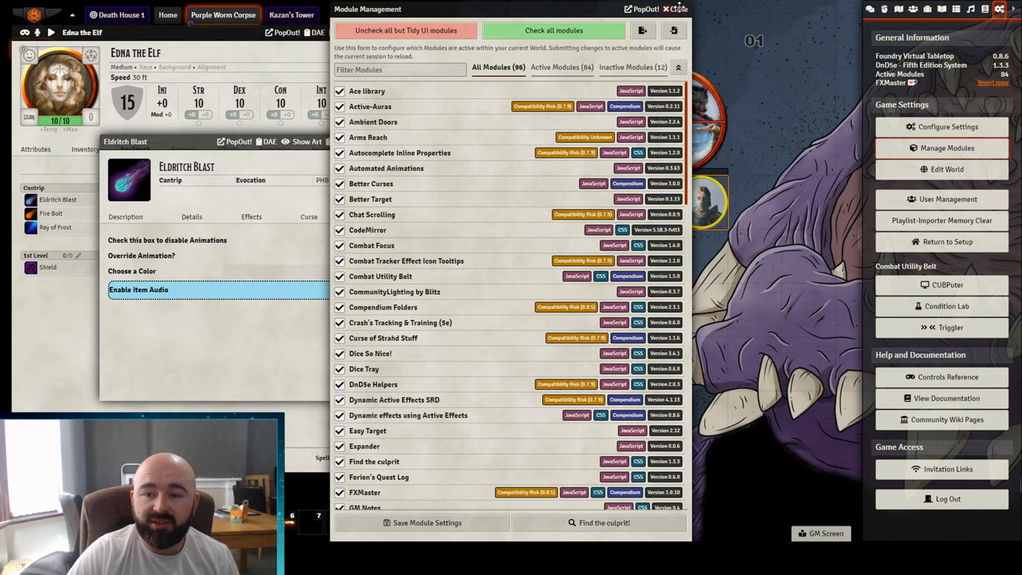
click(681, 10)
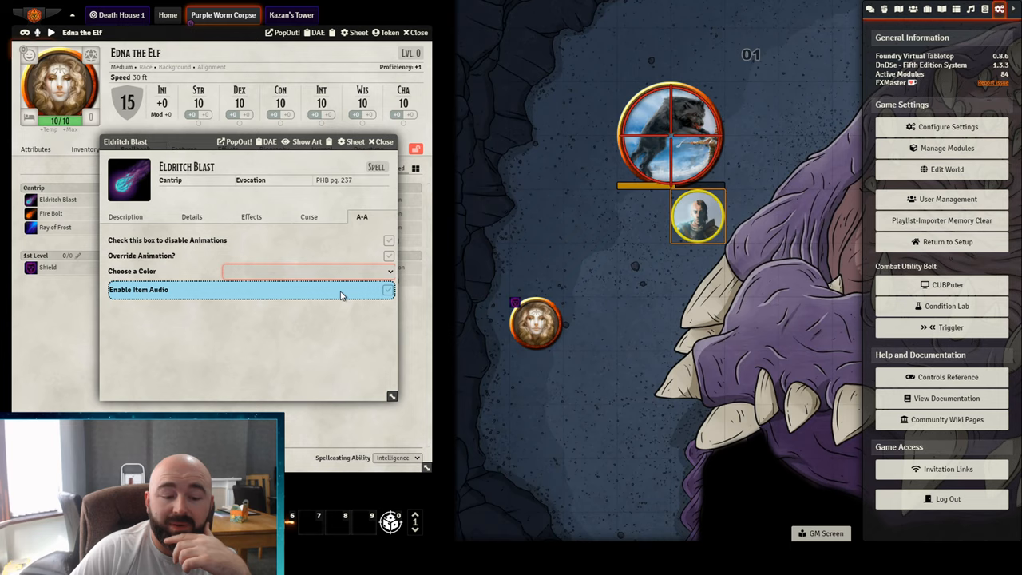
Close the Eldritch Blast sheet and bring up the Ray of Frost spell's context options
click(380, 141)
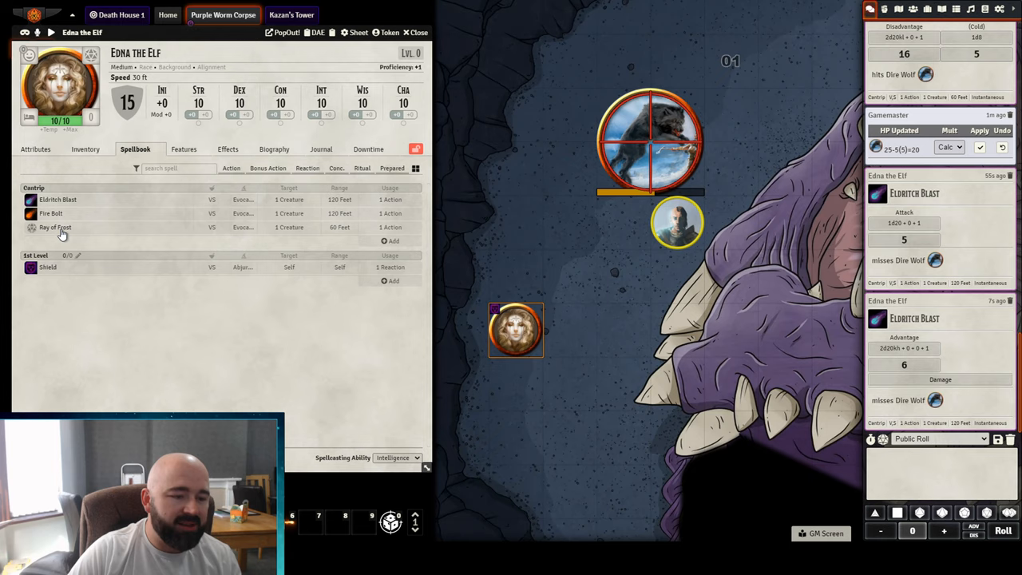
right_click(52, 214)
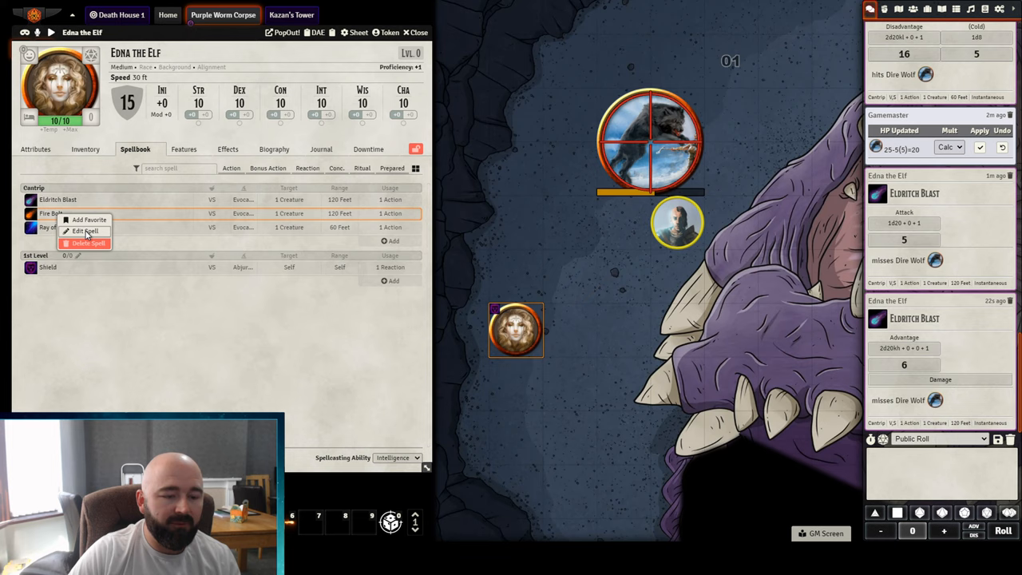
Edit the Homebrew Spell from Edna the Elf's spellbook to show its description
click(79, 230)
text(HOMEBREW SPELL)
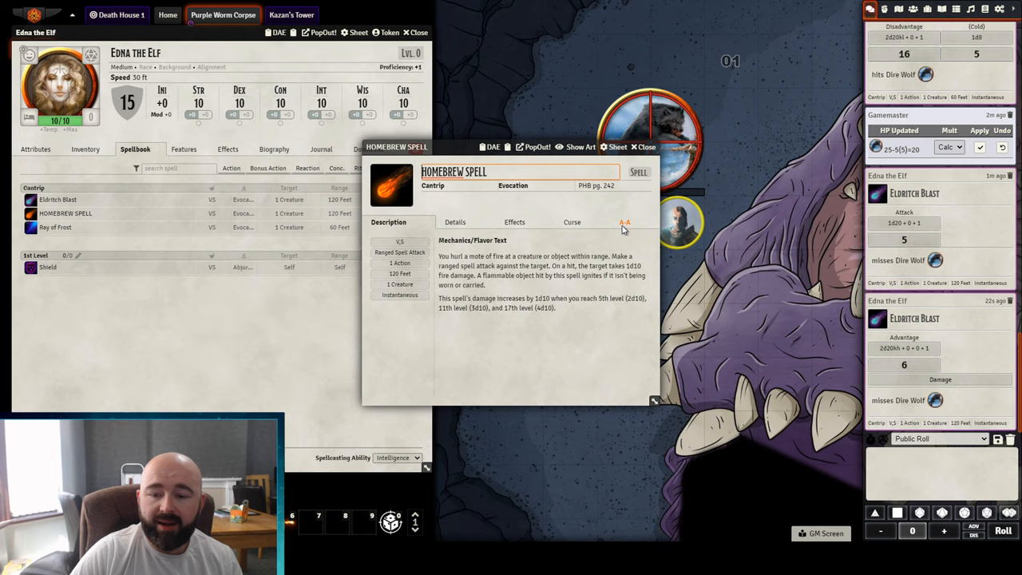
Enable Override Animation on the Homebrew Spell and choose Attack Spell as its animation type
click(623, 222)
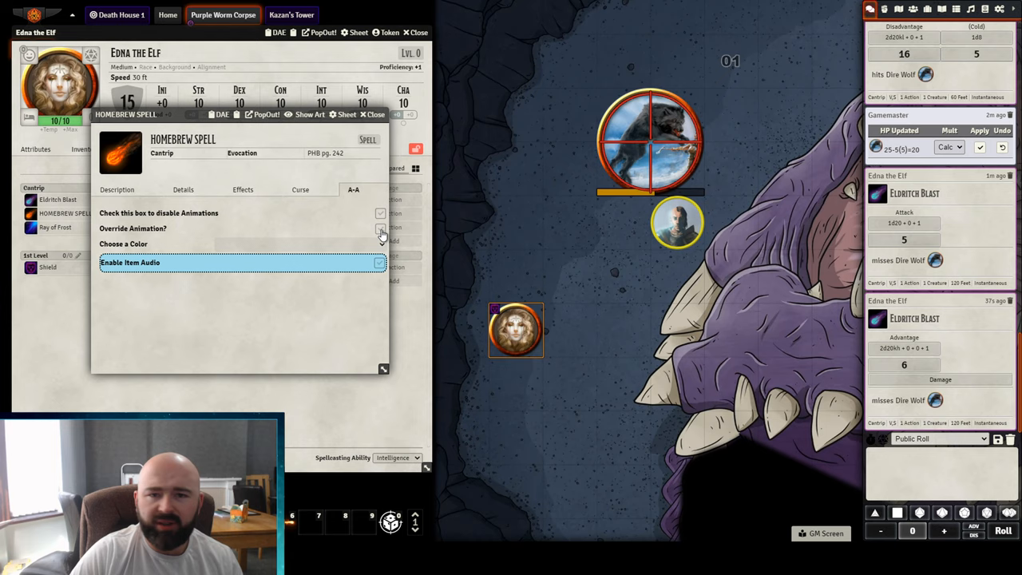
click(377, 228)
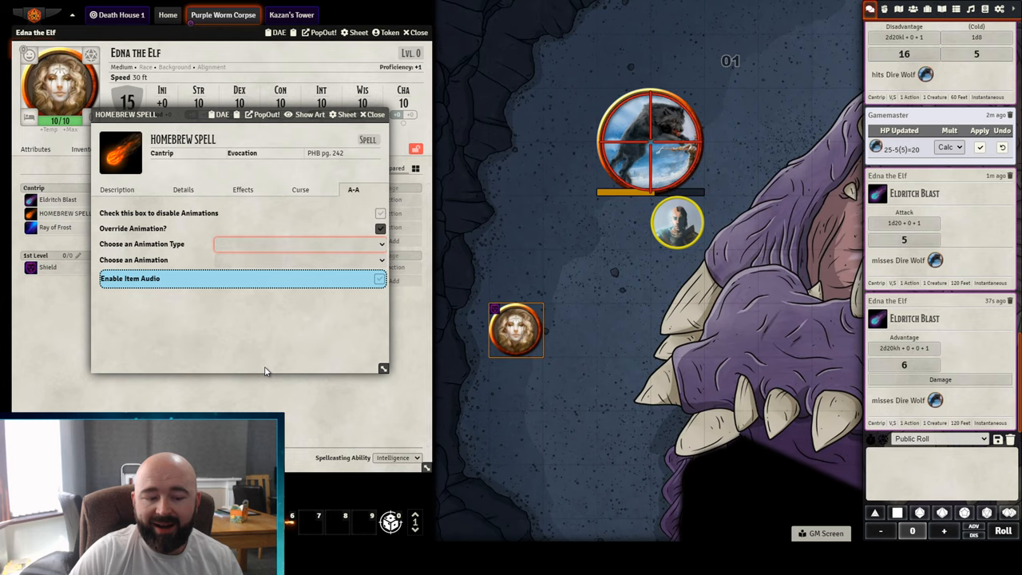
click(300, 244)
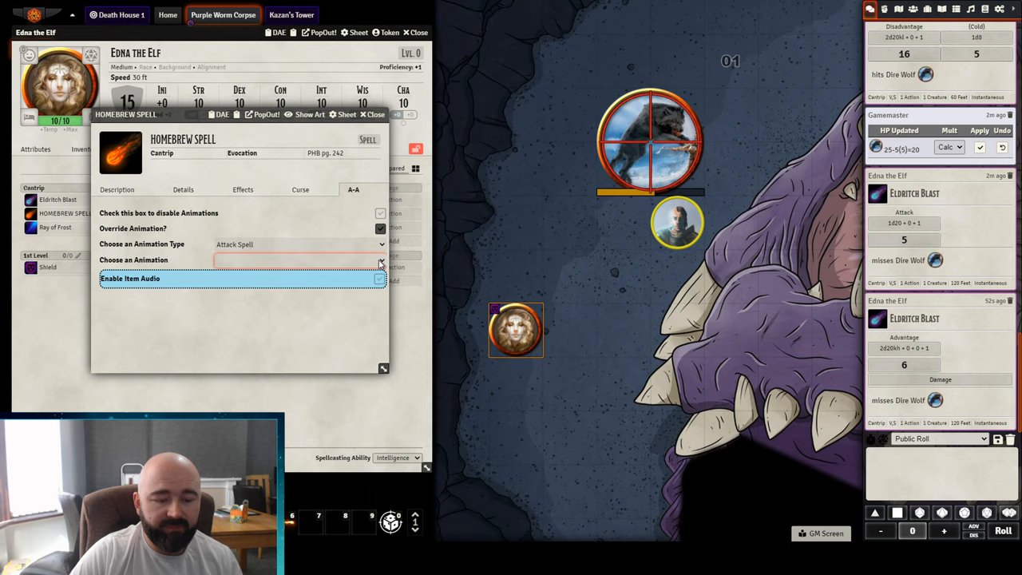
click(300, 258)
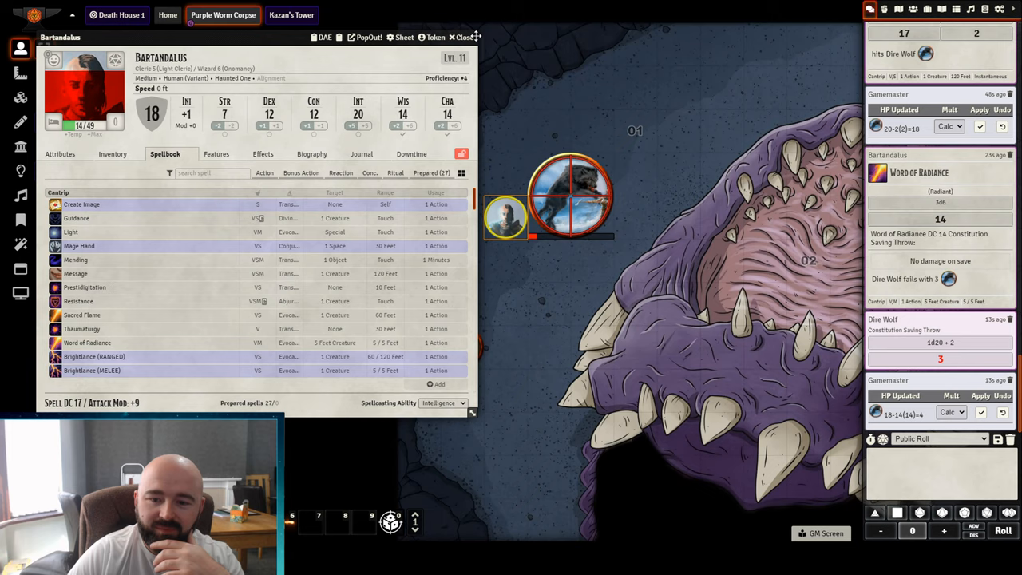
Close Bartandalus's character sheet after Word of Radiance forces the Dire Wolf's failed save
click(469, 37)
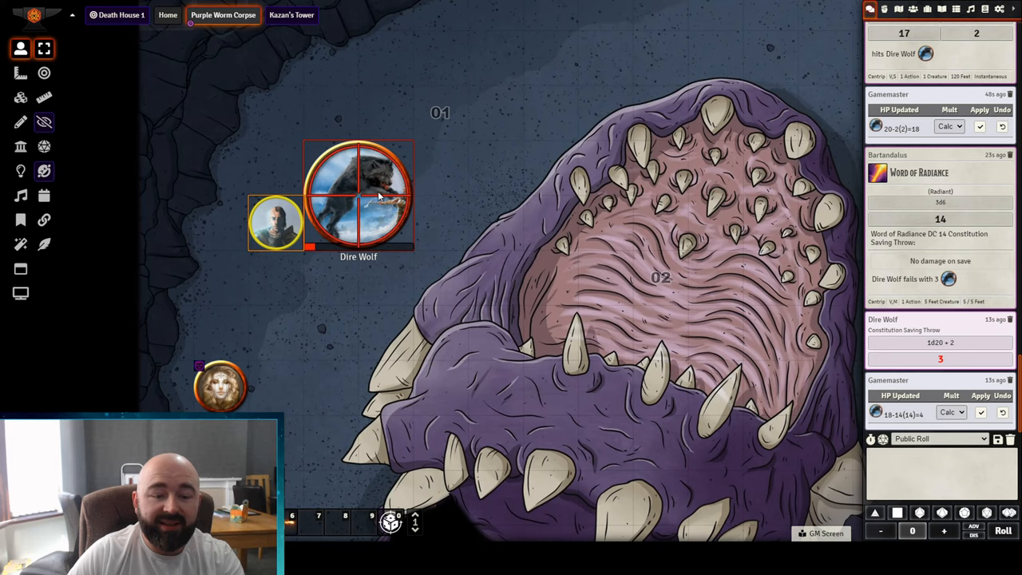
Surround Bartandalus with Dire Wolf tokens and cast Misty Step from his spellbook
click(917, 6)
text(Misty)
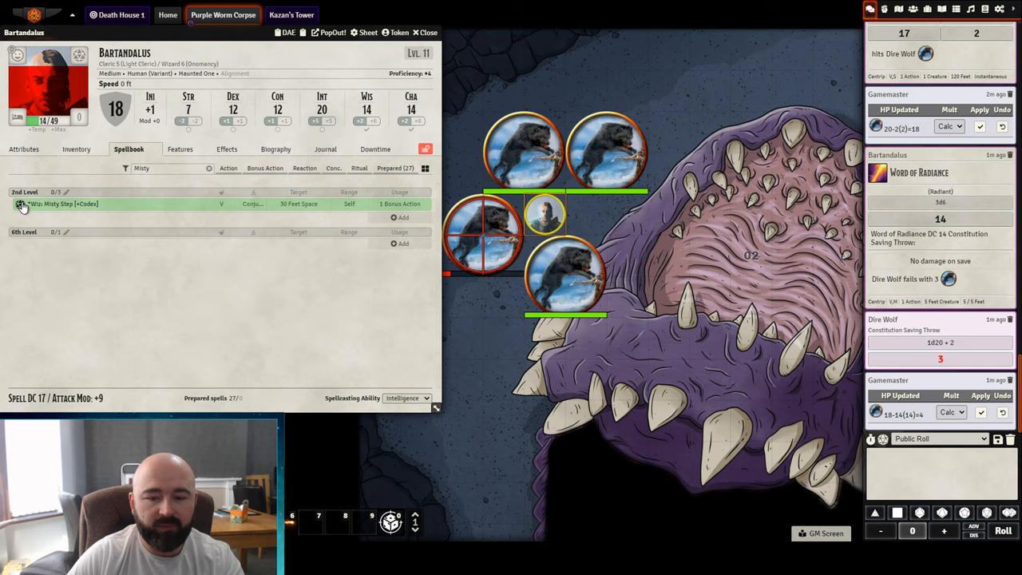
click(39, 187)
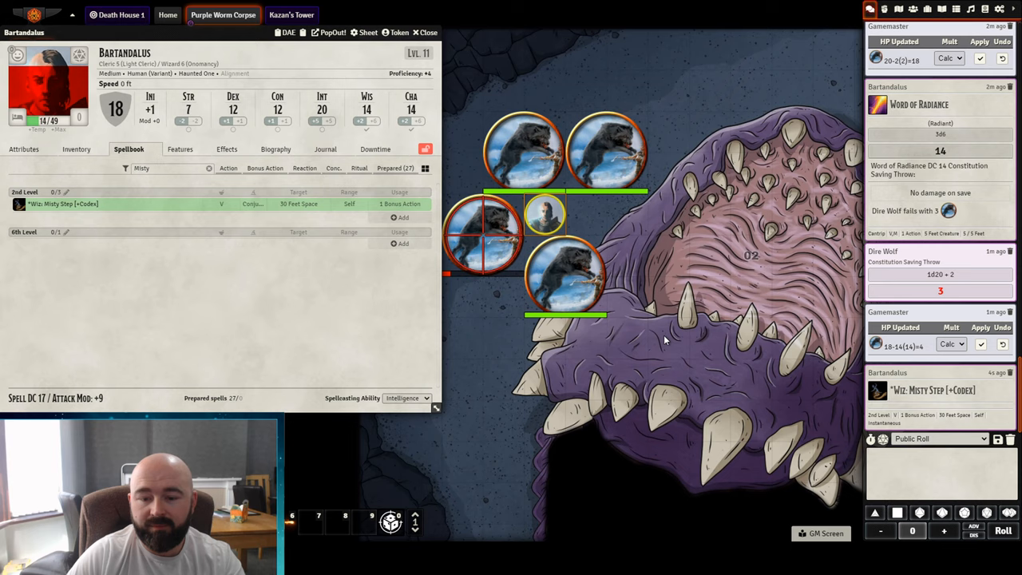
Place Bartandalus's Misty Step destination below the Dire Wolves on the worm's lower jaw
drag(546, 216, 668, 338)
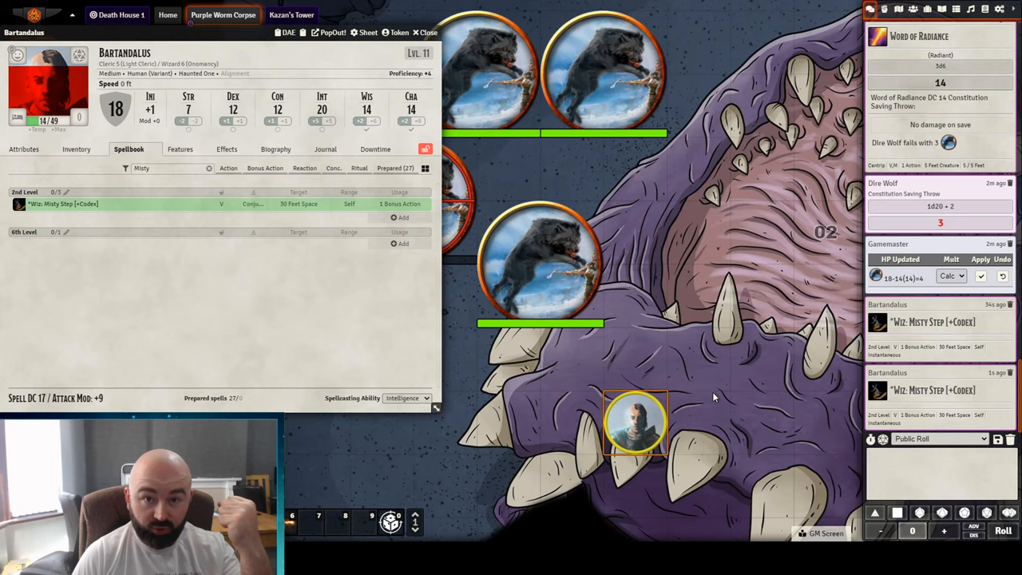
Open Misty Step's Edit Spell sheet from its context menu in the spellbook
right_click(64, 204)
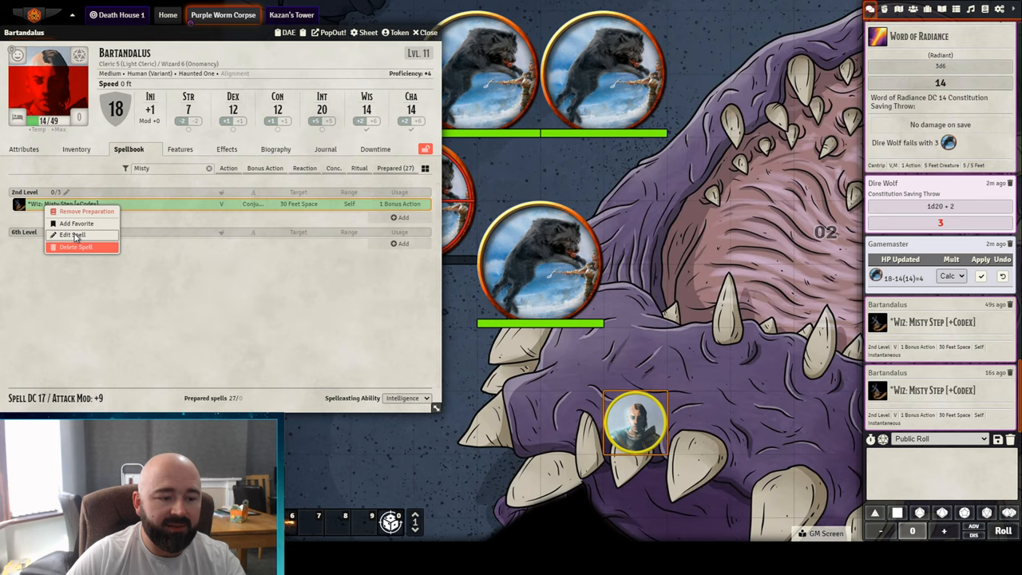
click(74, 236)
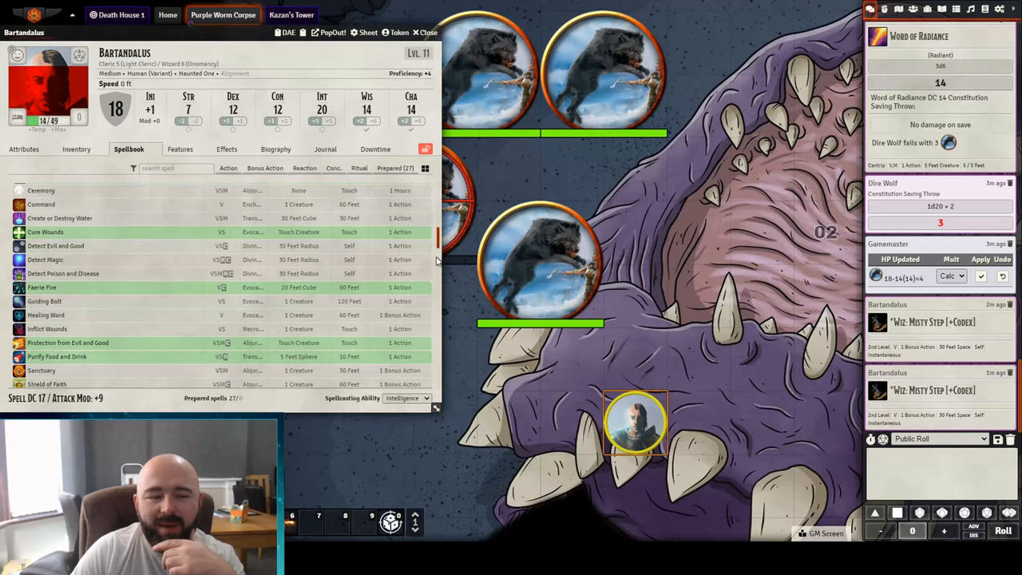
Scroll the compendium sidebar toward the JB2A Actors and JB2A Macros packs
scroll(down, 3)
text(jb2)
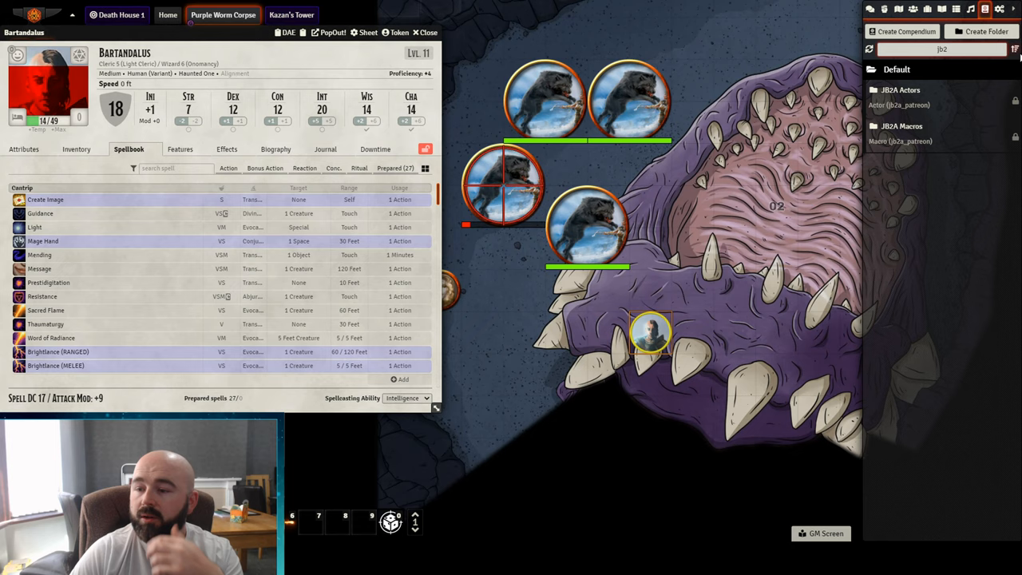
Browse the JB2A Actors compendium down to the Flaming Sphere - Orange actor
click(910, 89)
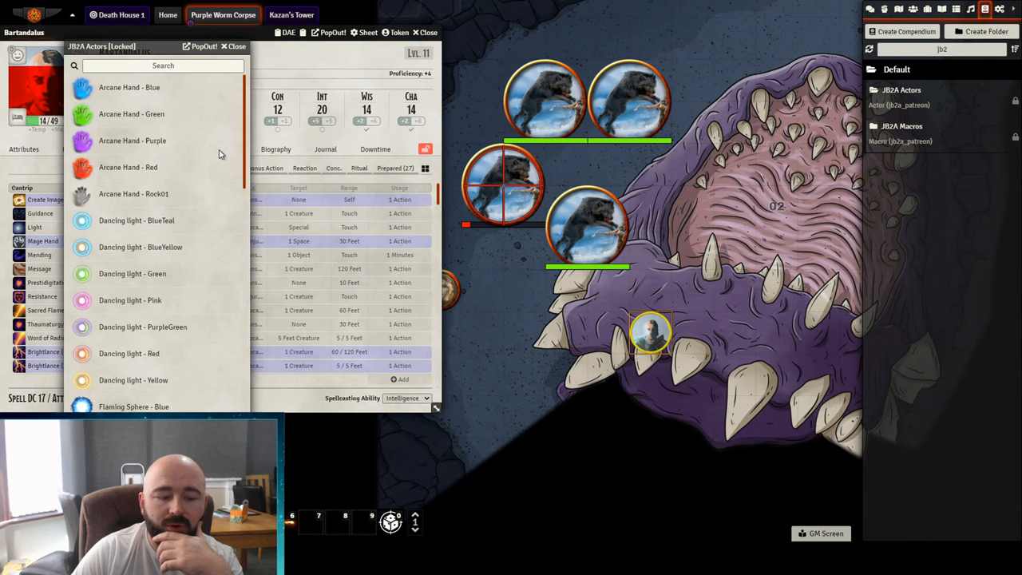
scroll(down, 3)
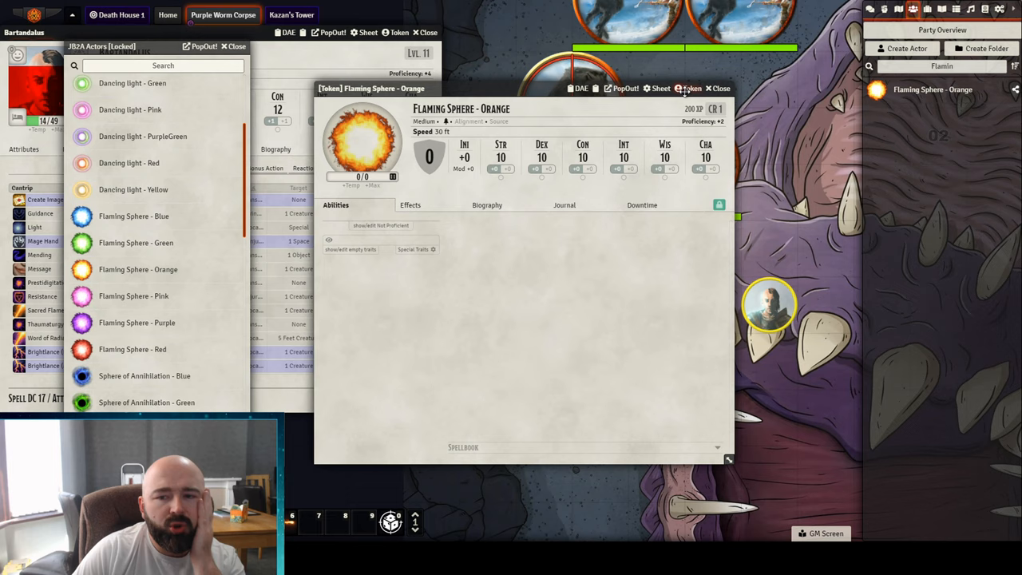
Bring Flaming Sphere - Orange from JB2A Actors onto the map and into the Actors directory
click(721, 89)
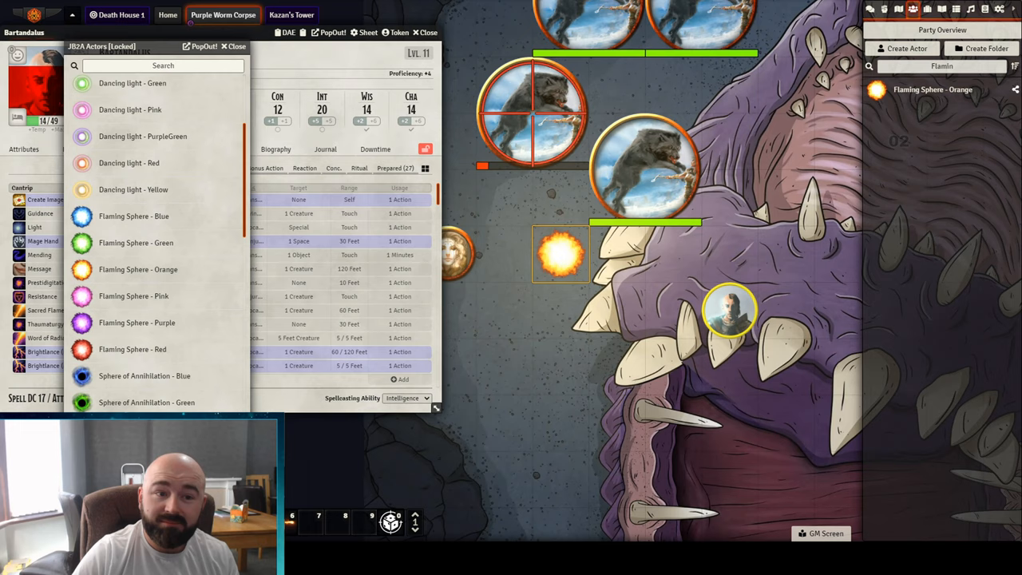
Close the JB2A Actors compendium, returning to Bartandalus's Spellbook cantrips
click(233, 44)
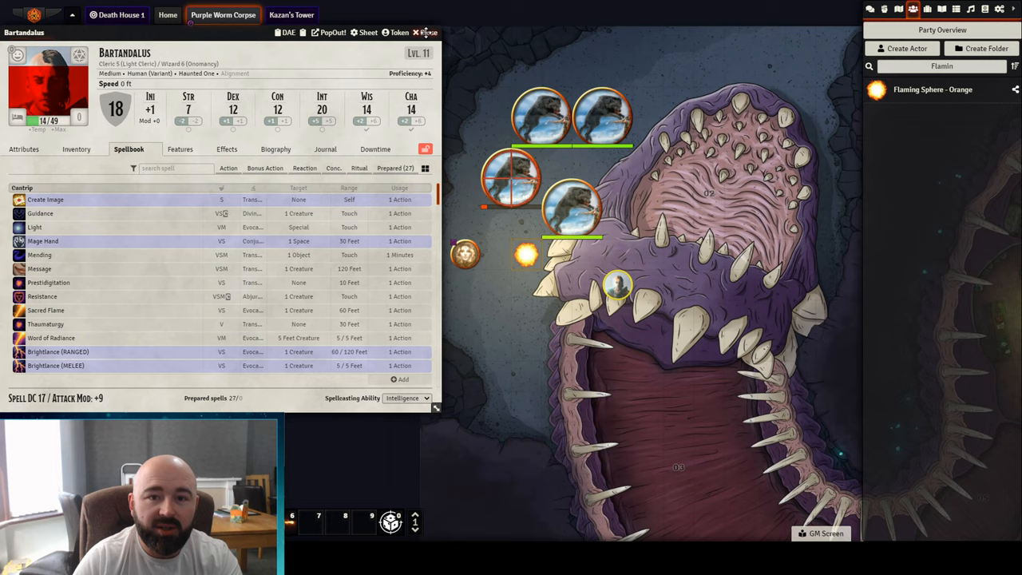
click(428, 32)
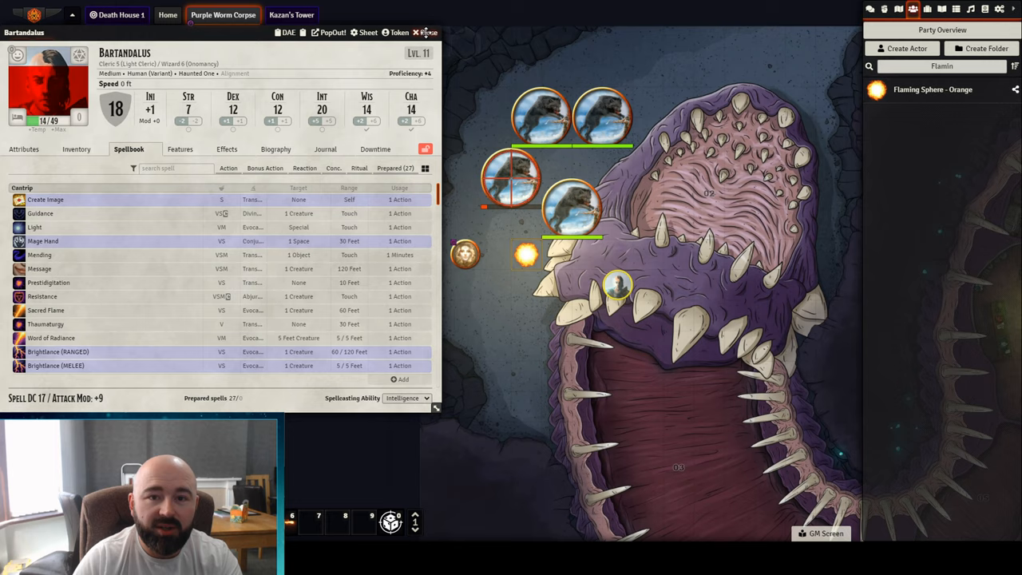